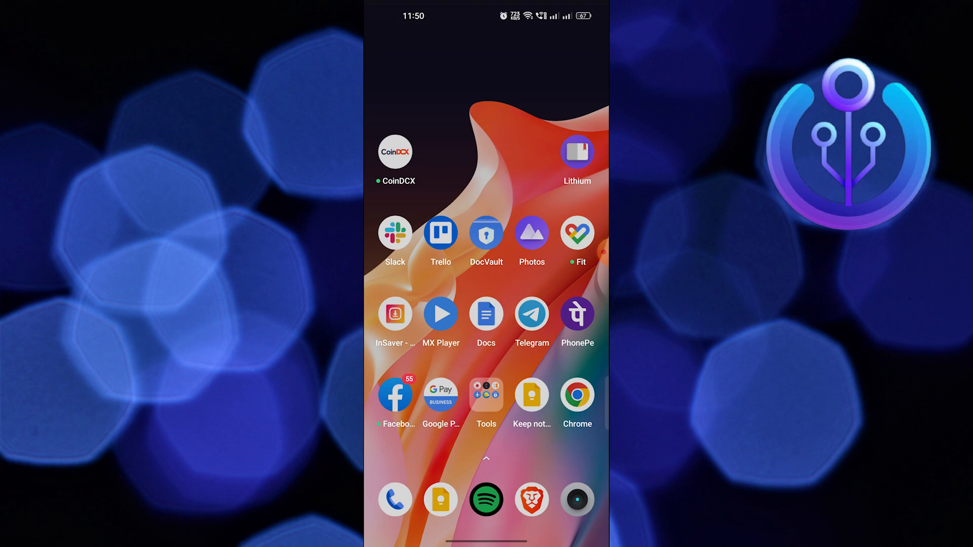
- Launch Spotify and expand the mini player into the full now-playing view of the Arijit Singh track
left_click(485, 500)
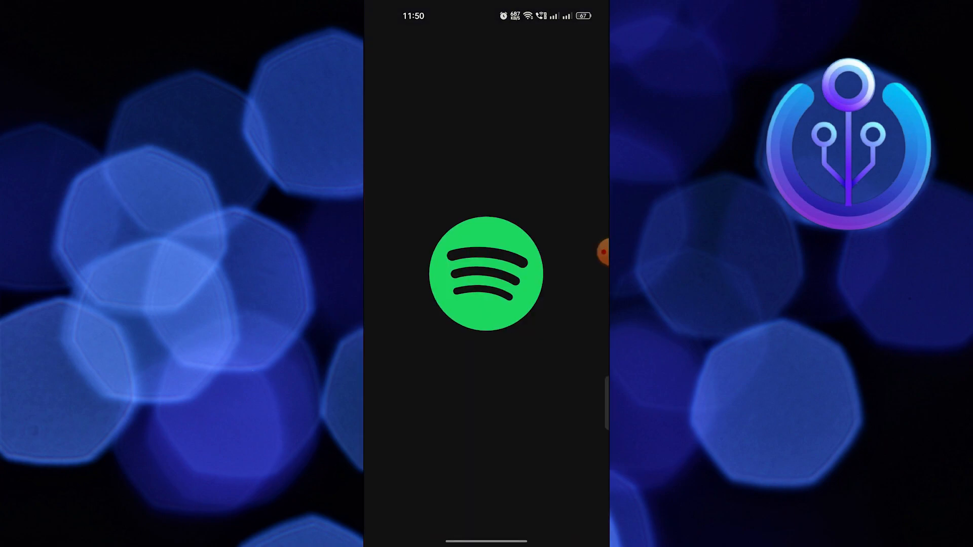
left_click(487, 276)
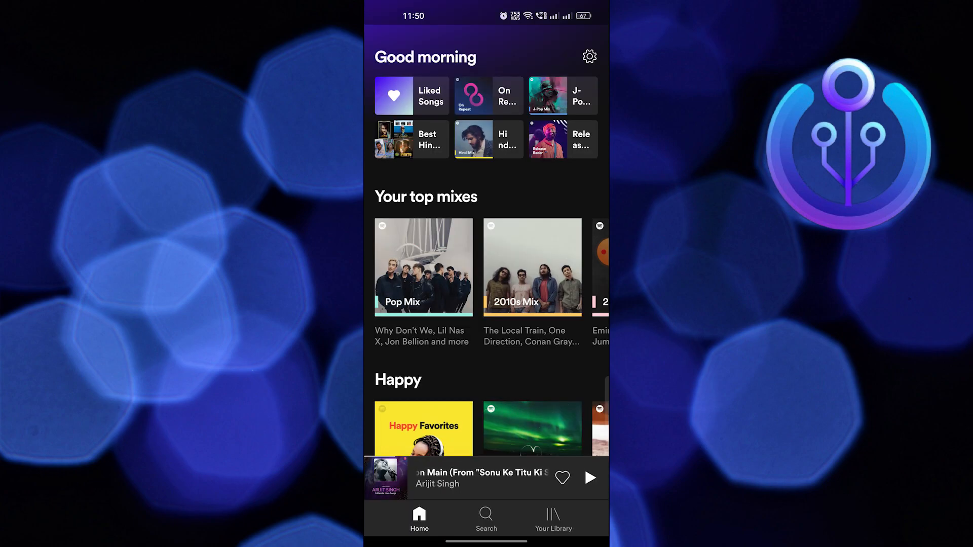
left_click(472, 478)
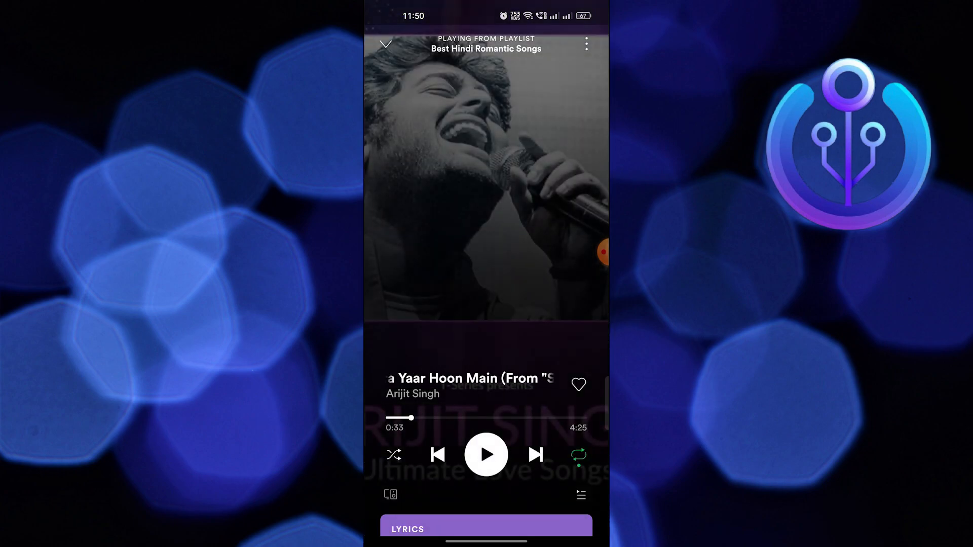
left_click(486, 455)
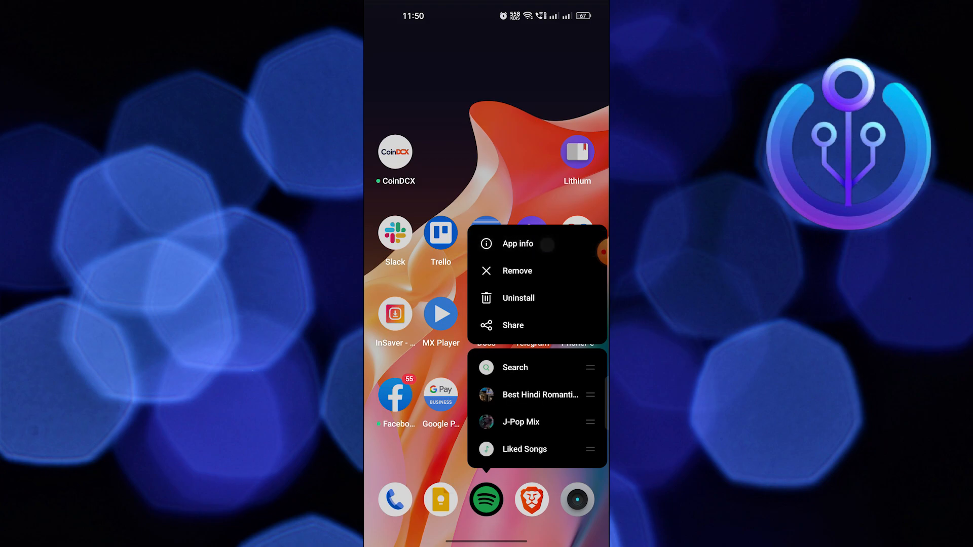
- Reach Spotify's notification settings through its App info page
left_click(518, 243)
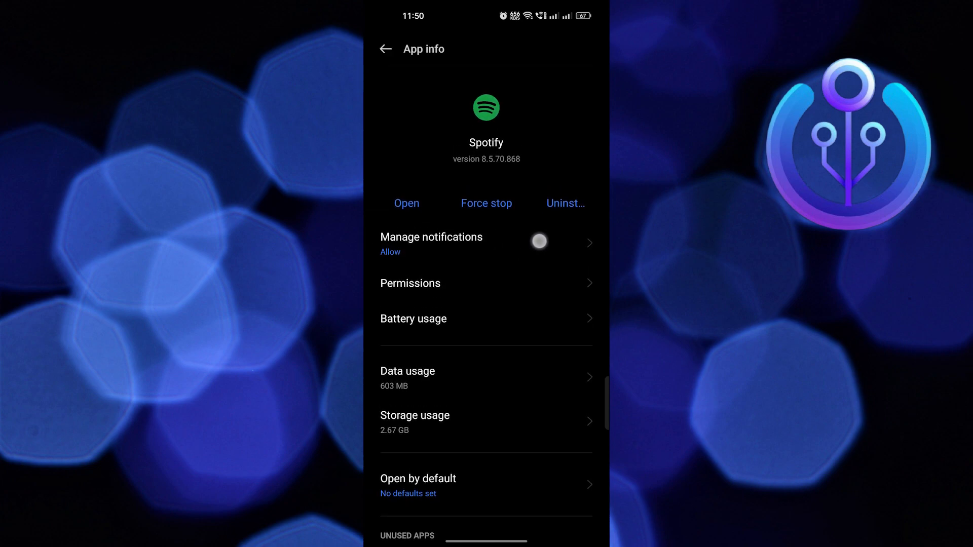
left_click(486, 242)
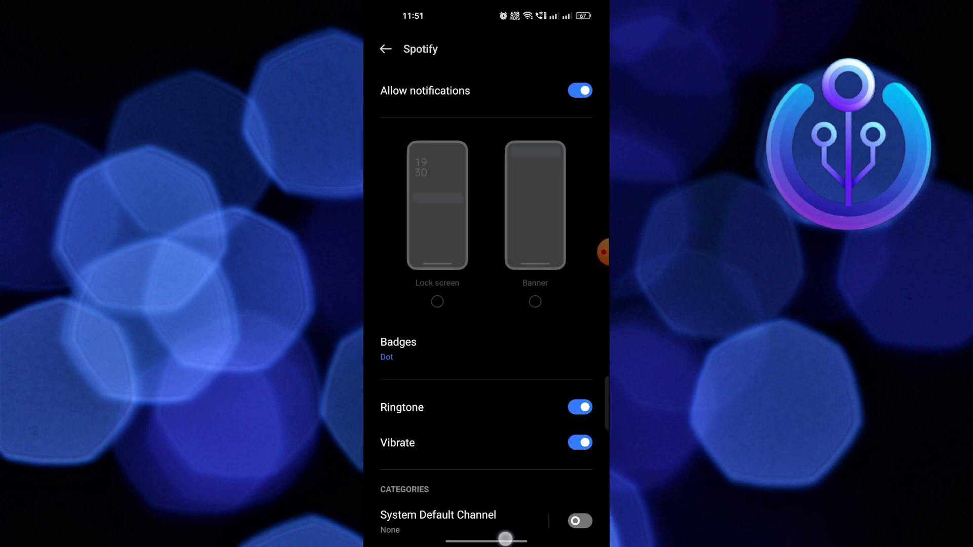
left_click(385, 49)
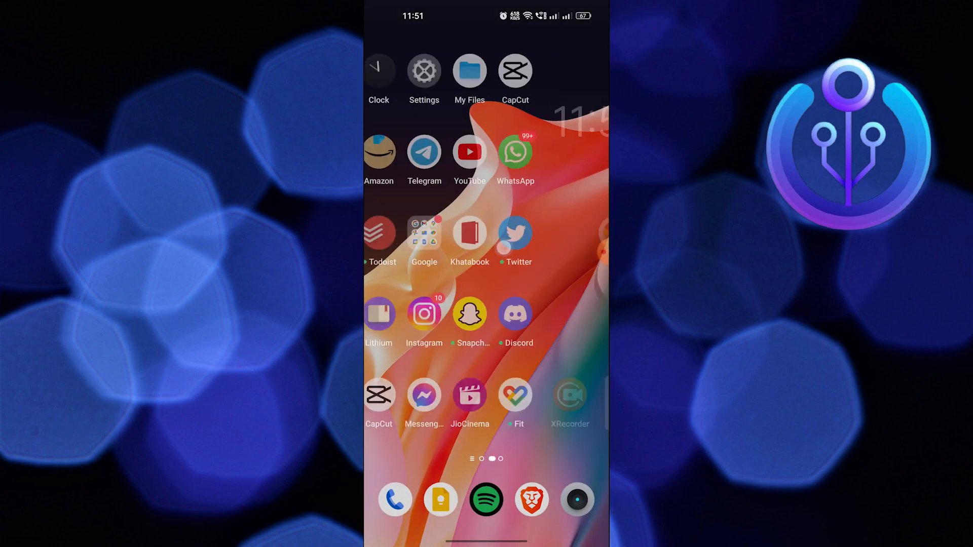
left_click(424, 70)
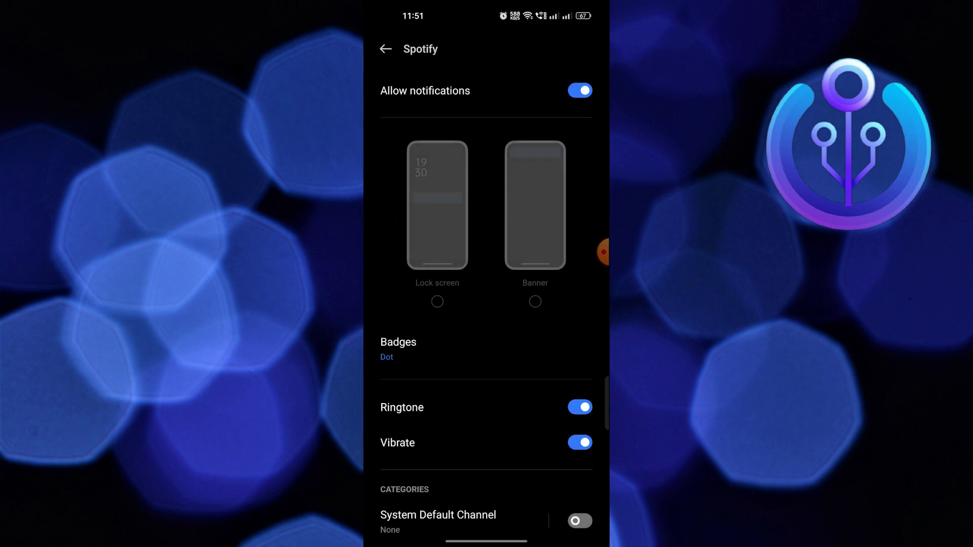
- Enable Lock screen and Banner for Spotify notifications and switch on the Playback category
left_click(437, 302)
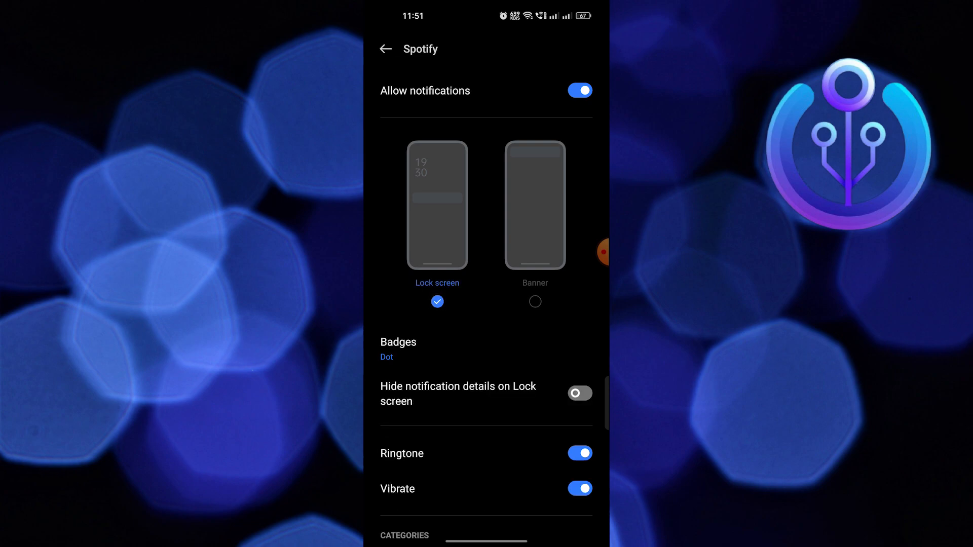
left_click(535, 302)
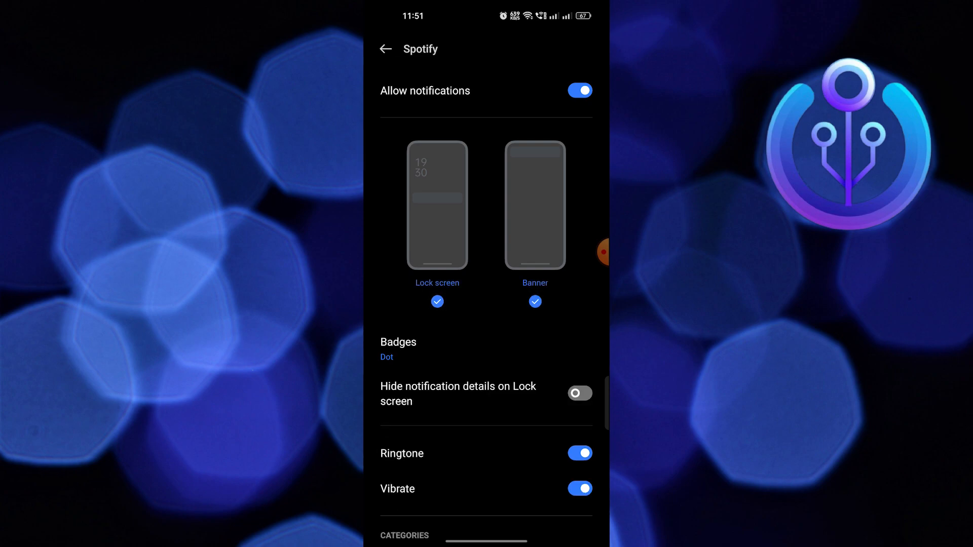
scroll("down", 3)
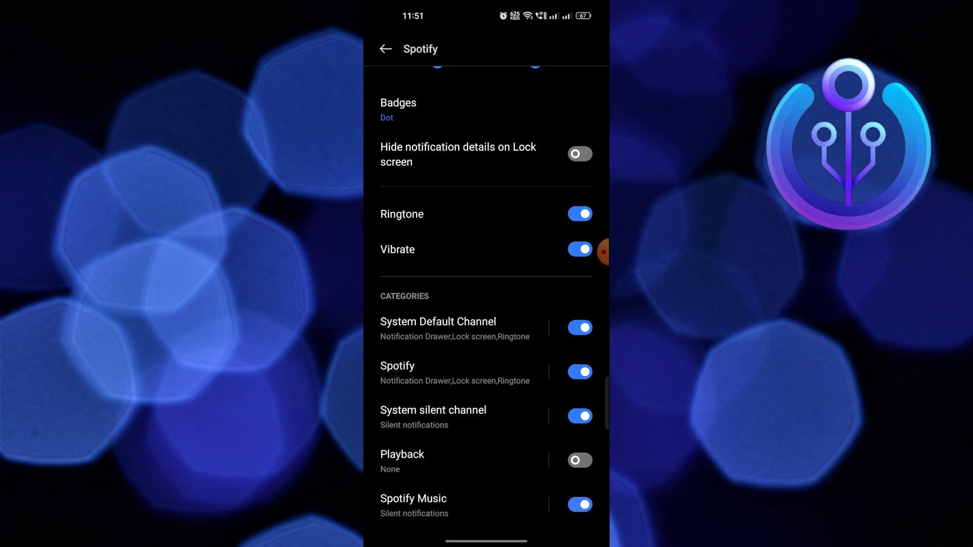
left_click(579, 460)
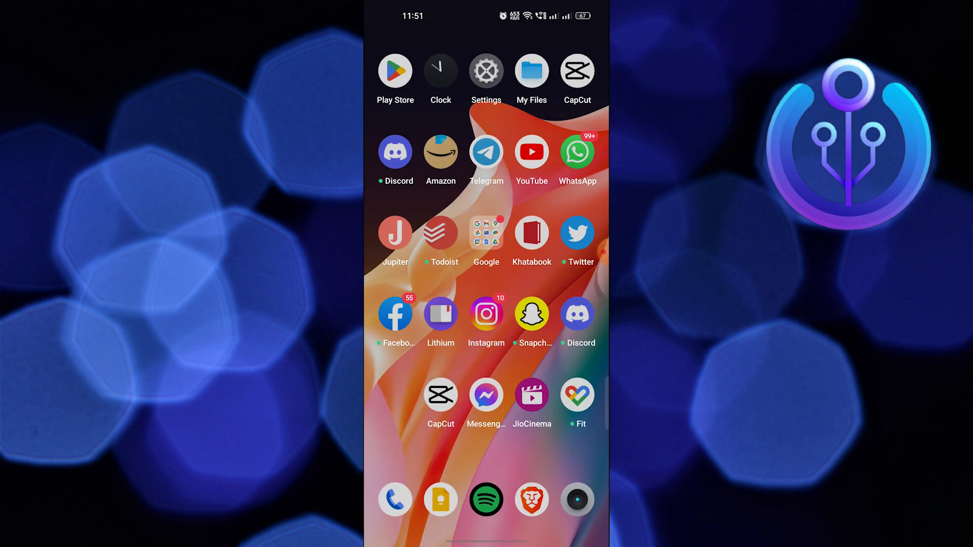
- Play Lil Nas X's 'STAR WALKIN'' from Pop Mix in Spotify, then return to the home screen
left_click(485, 500)
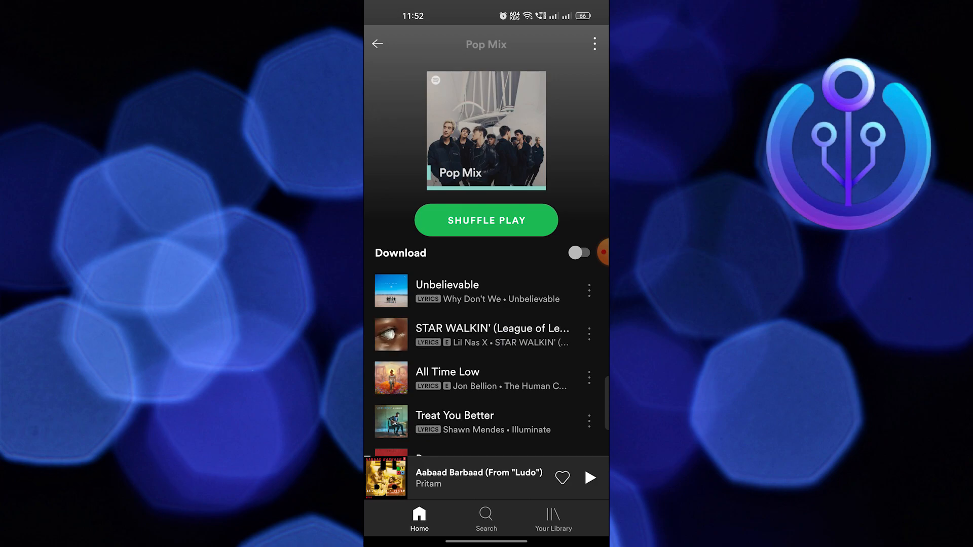
left_click(493, 335)
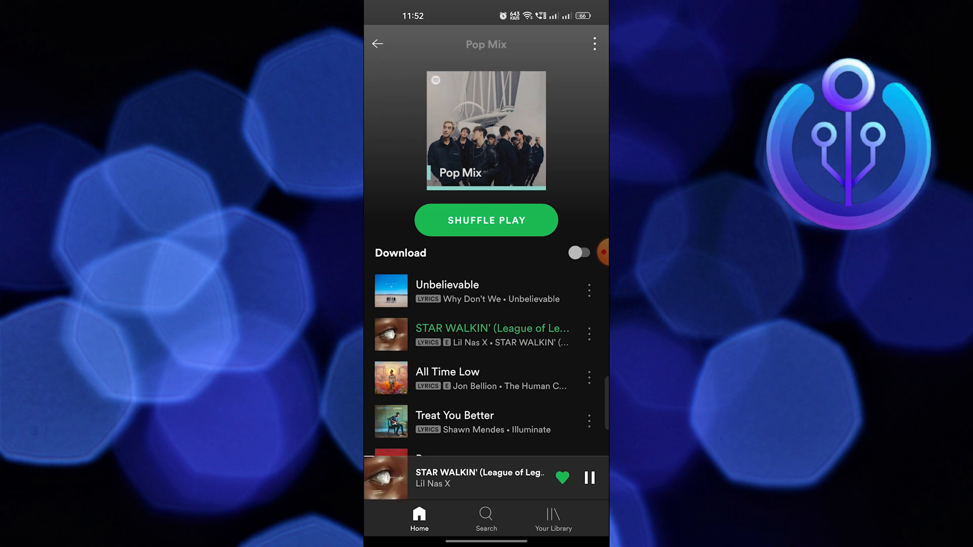
key("Home")
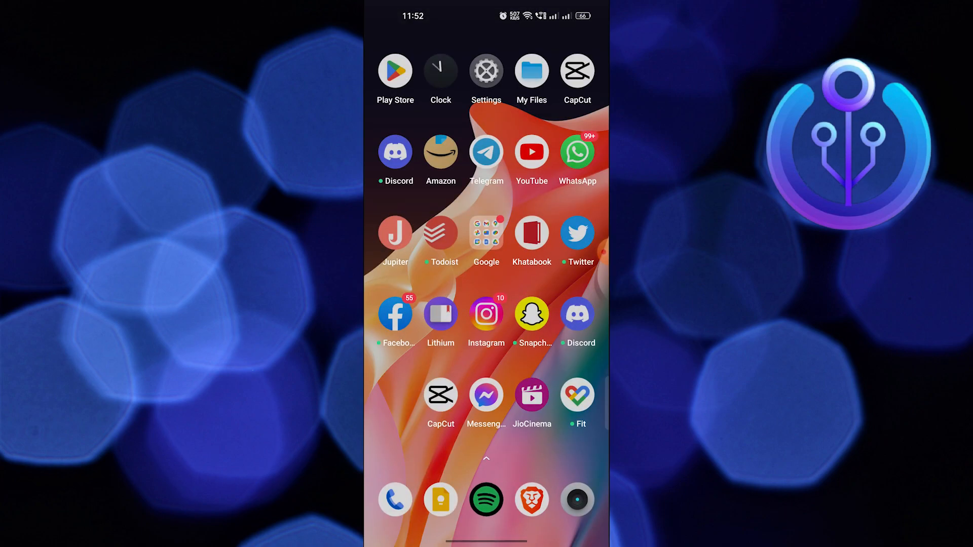